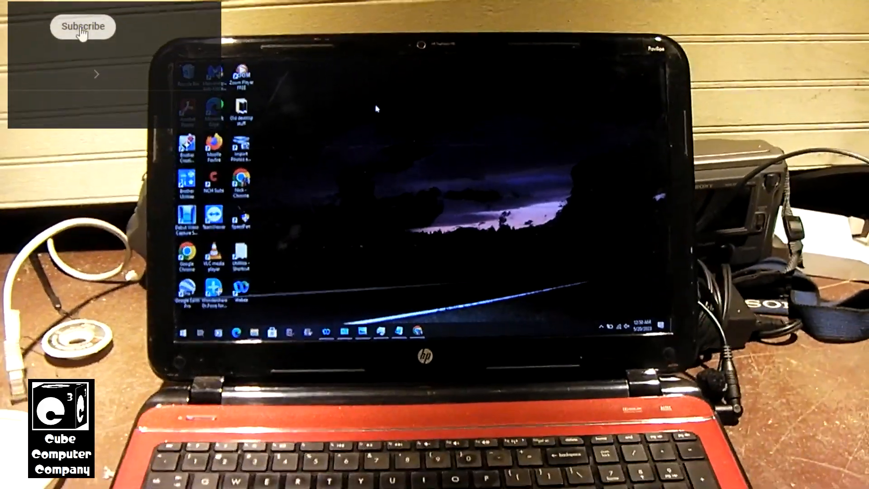
Open the Control Panel's System page to review the computer's basic specs.
left_click(82, 26)
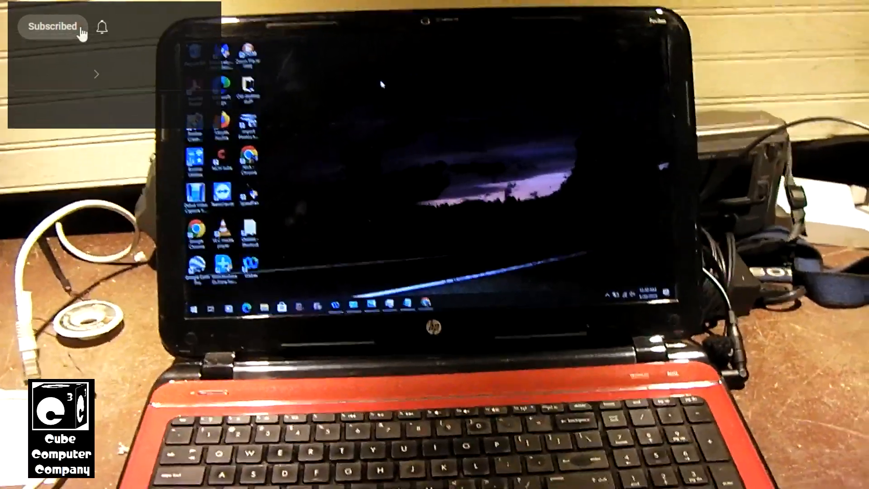
left_click(102, 26)
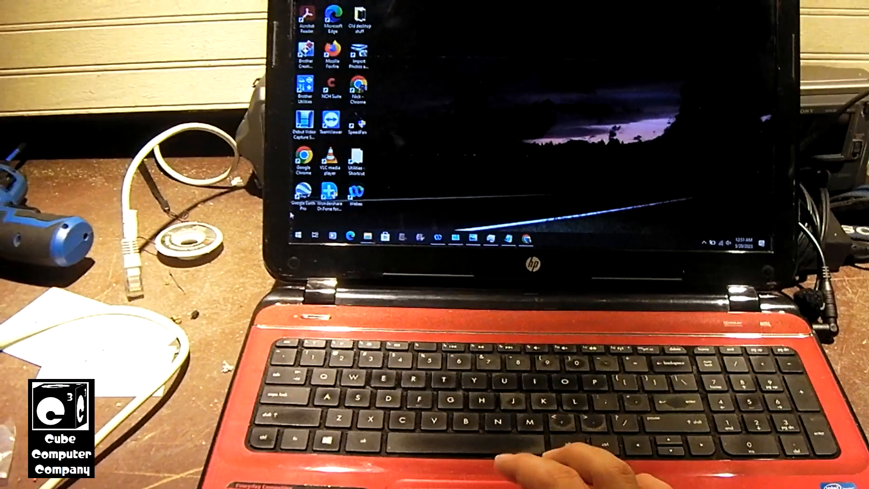
left_click(300, 234)
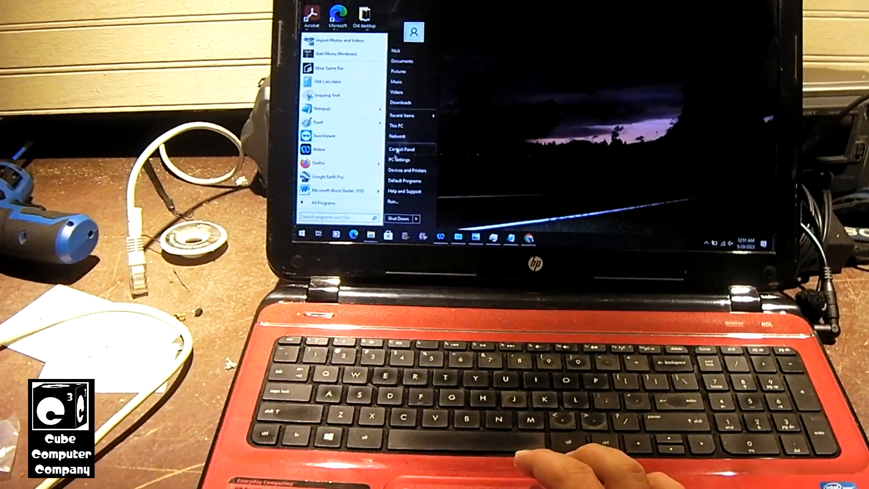
left_click(402, 150)
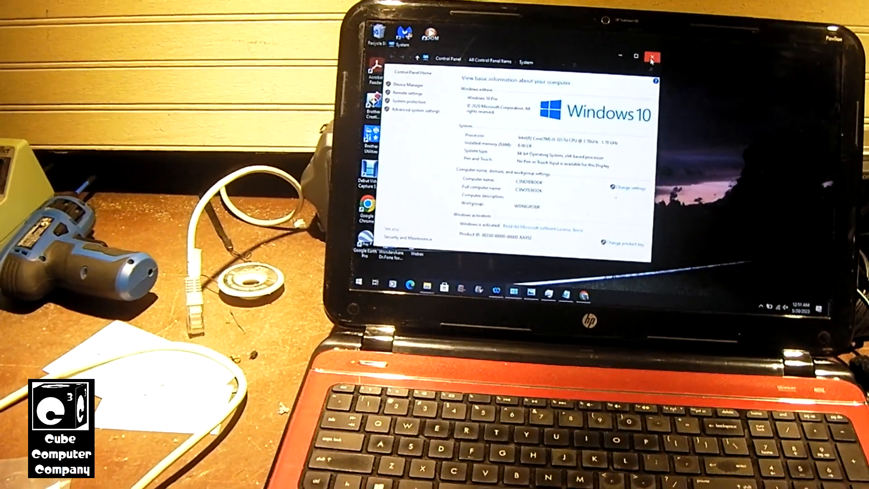
Close the System window and launch the Settings app from the Start menu.
left_click(652, 57)
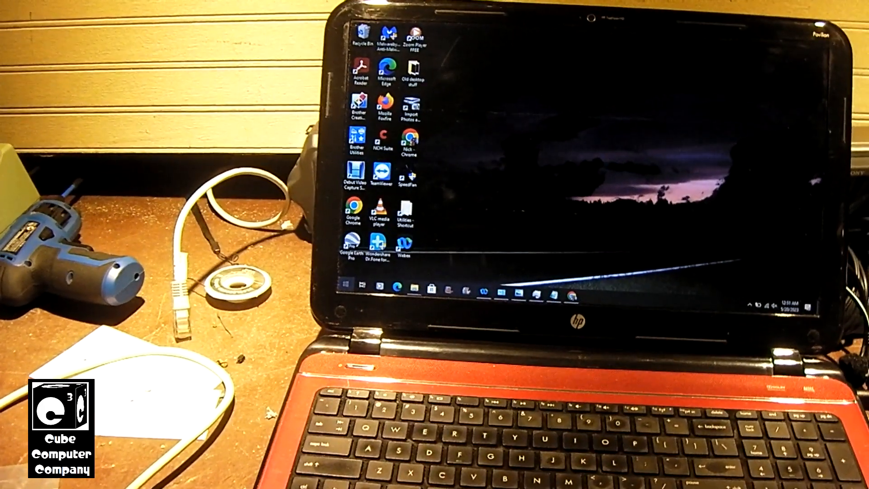
left_click(349, 281)
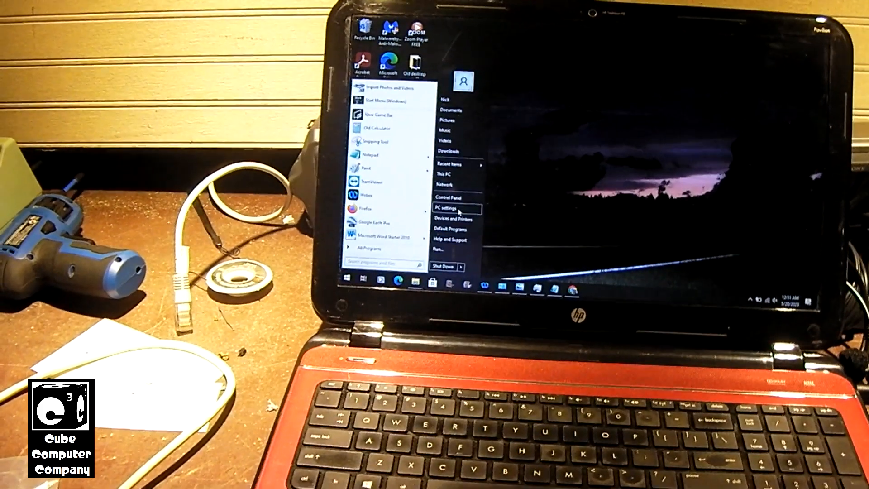
left_click(445, 209)
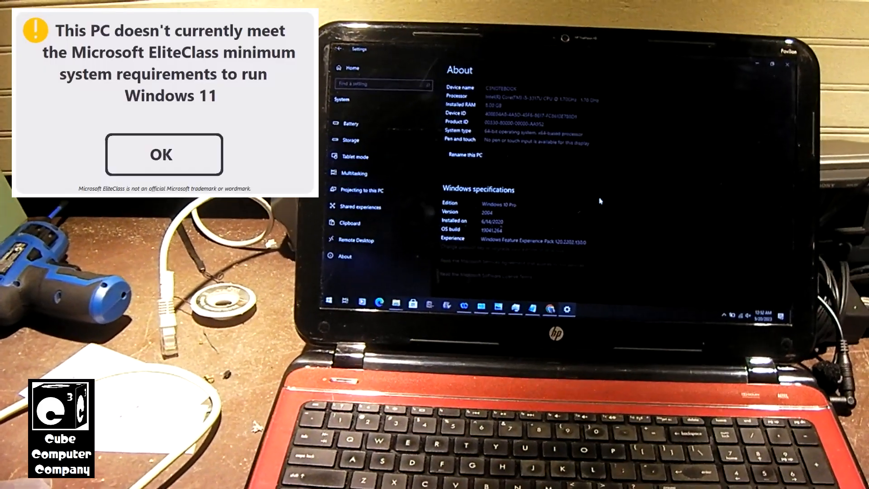
Review the About page's laptop specs and Windows 10 Pro version 2004 details.
left_click(164, 155)
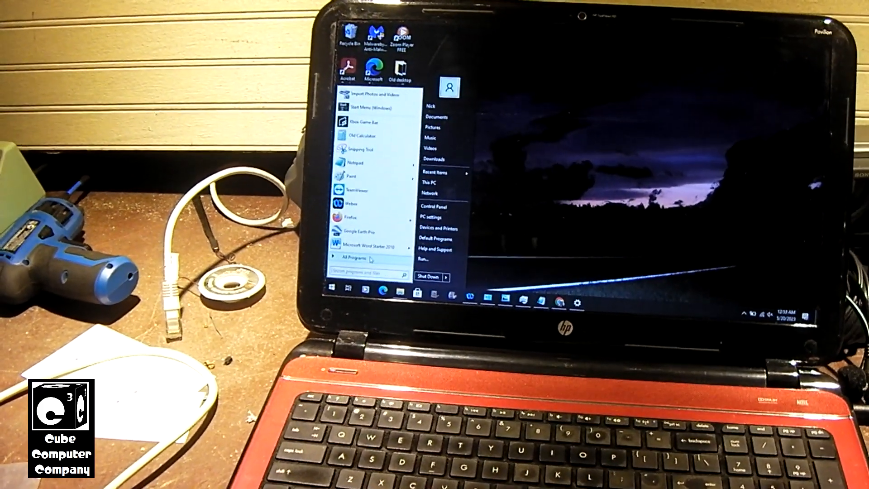
Open This PC from the Start menu to view drives C:, D: (Win11 22H2) and Q:.
left_click(351, 258)
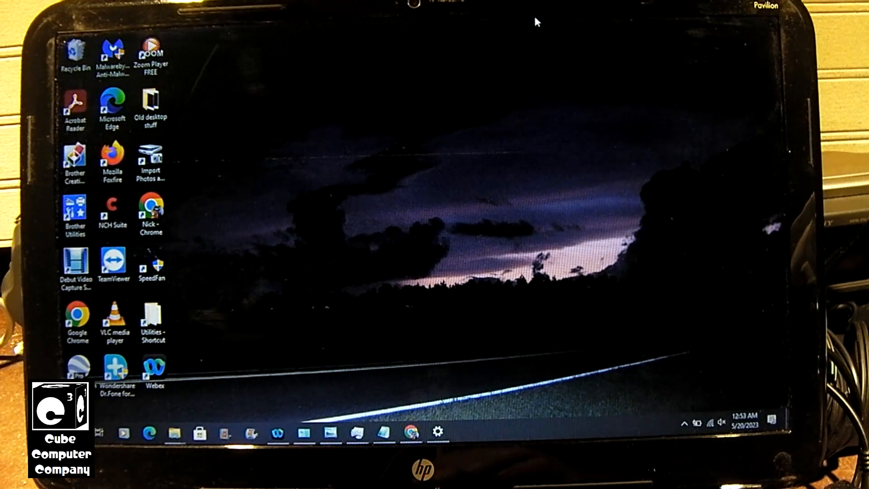
left_click(114, 372)
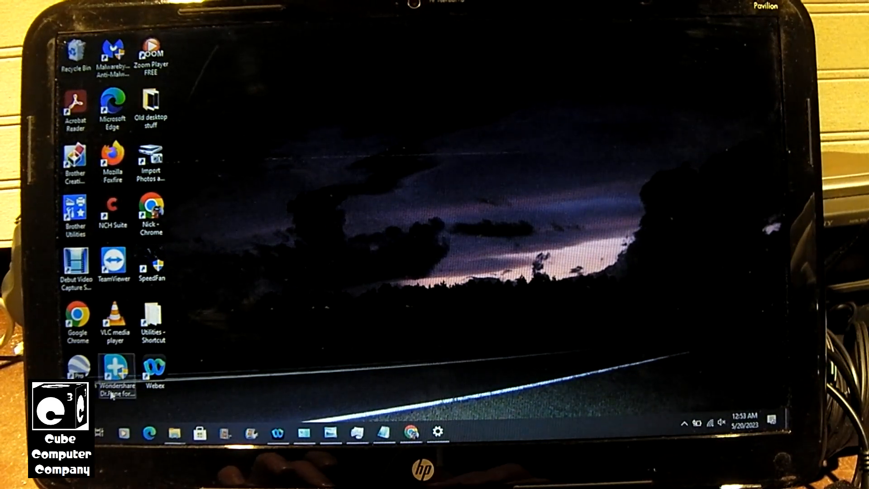
left_click(100, 432)
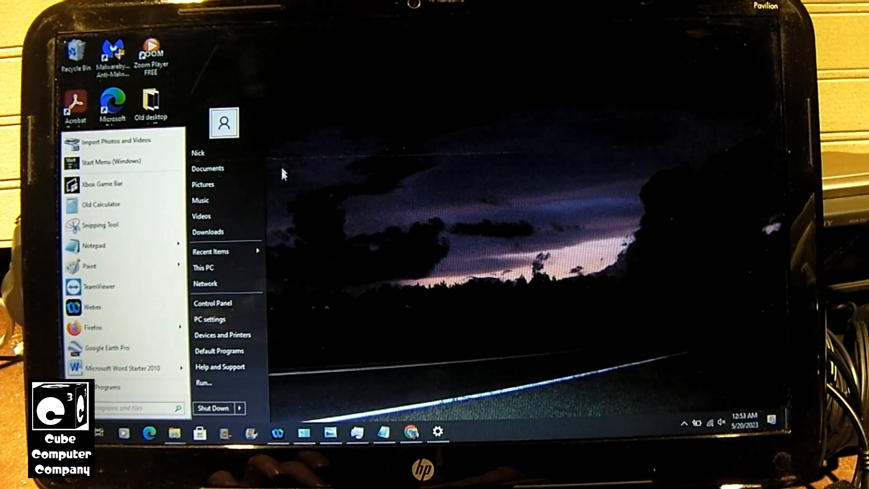
left_click(203, 267)
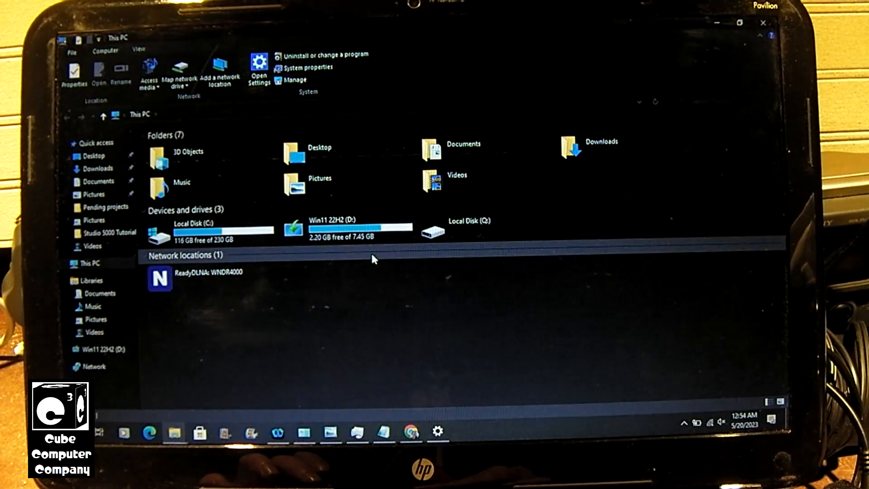
Open the Win11 22H2 (D:) drive and launch setup.exe to start Windows 11 Setup.
left_click(344, 227)
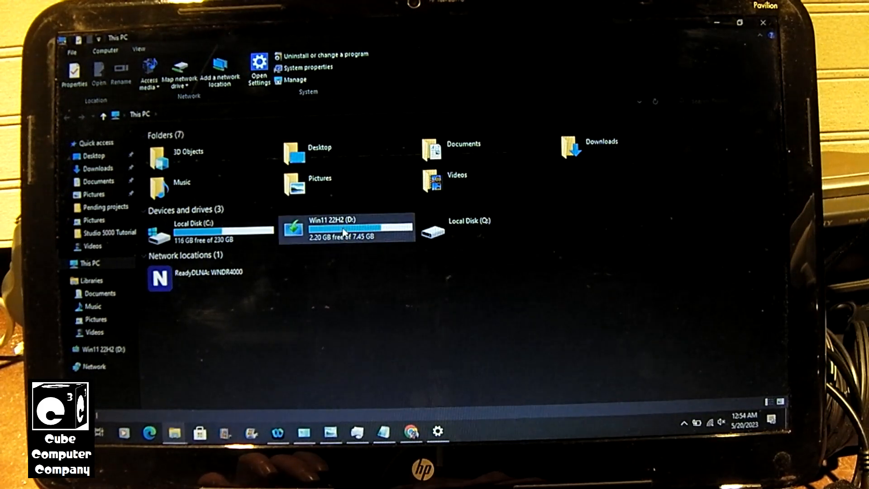
double_click(346, 226)
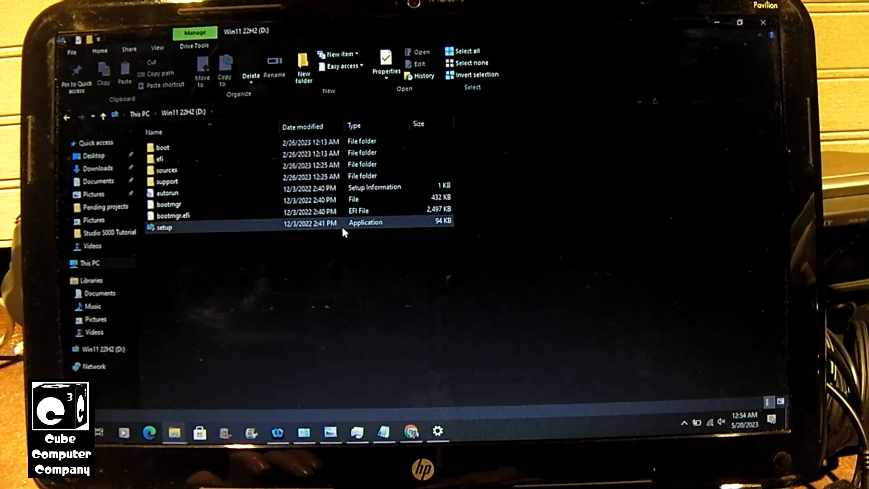
left_click(210, 241)
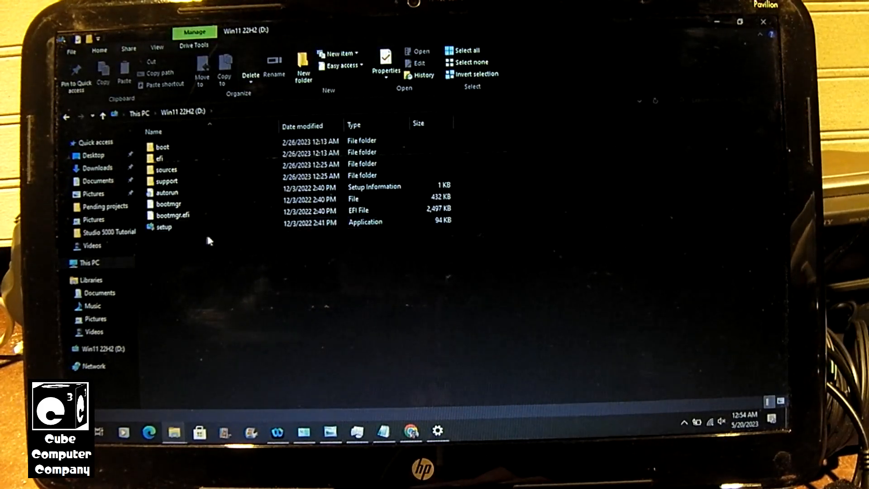
left_click(164, 227)
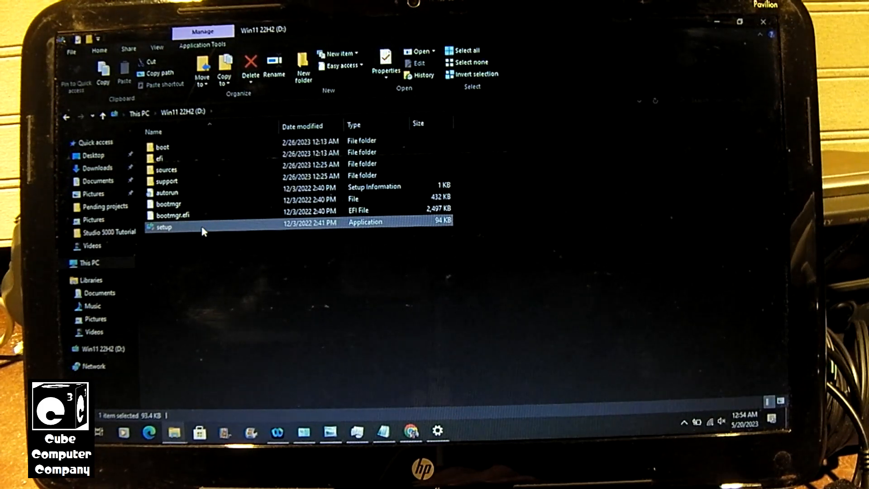
double_click(163, 228)
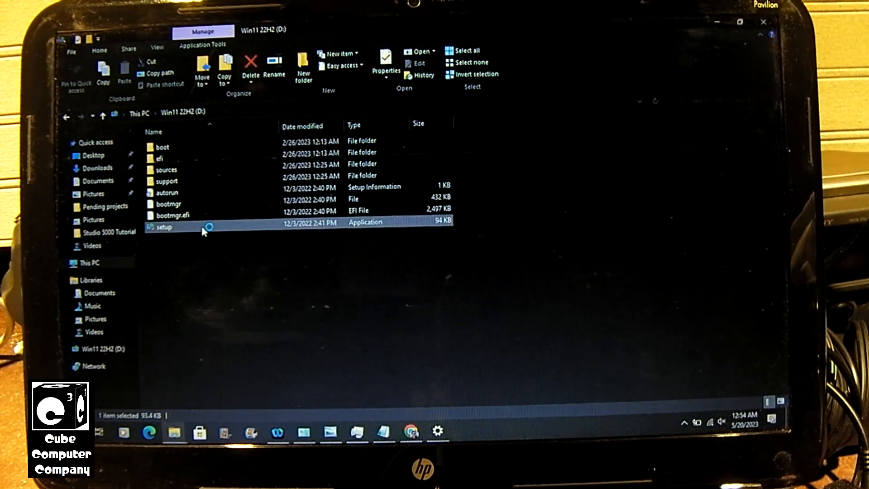
double_click(164, 227)
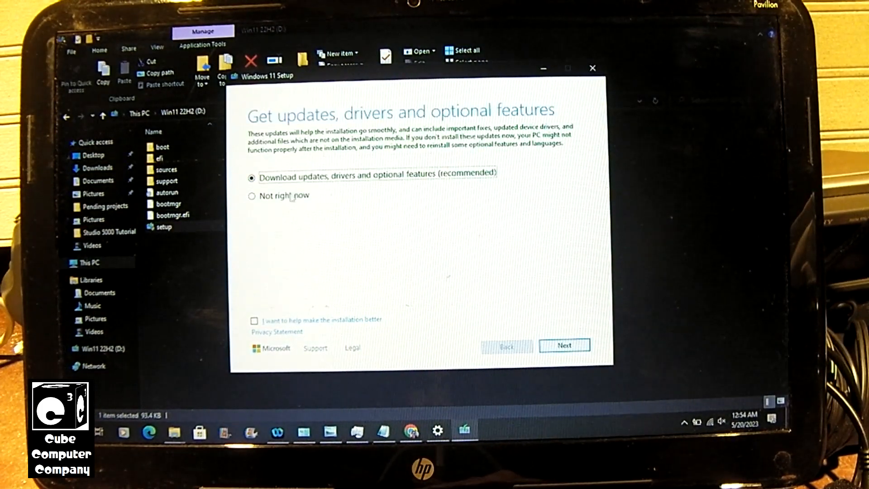
Choose Not right now for updates, accept the license terms, and start the installation.
left_click(253, 195)
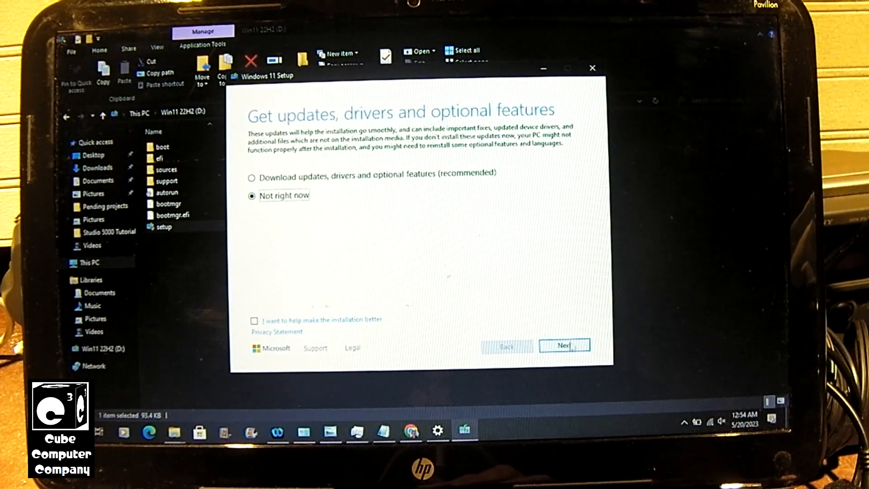
left_click(564, 346)
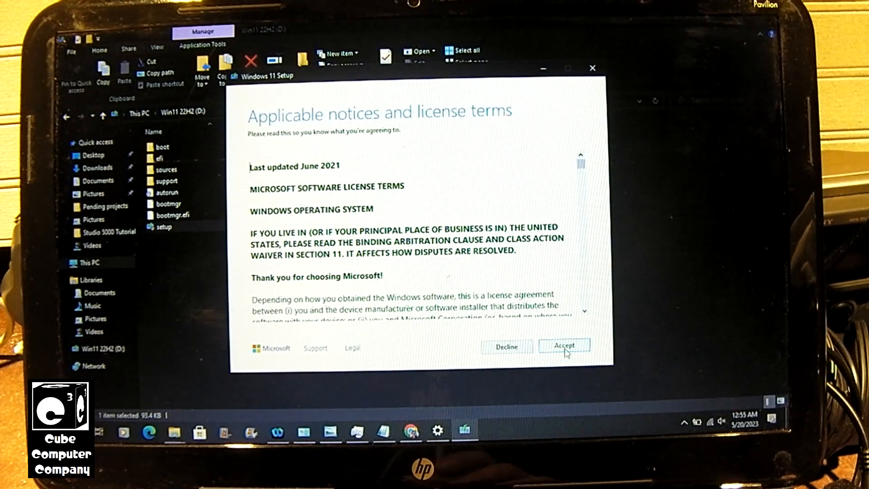
left_click(564, 346)
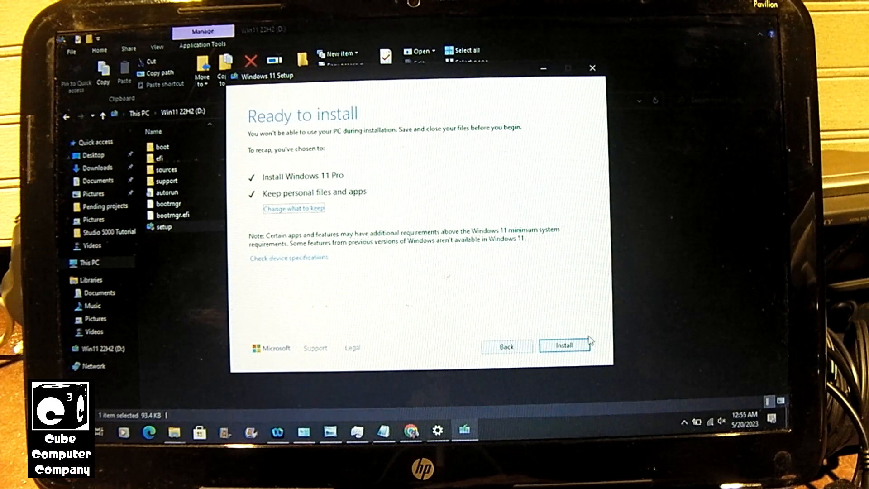
left_click(563, 346)
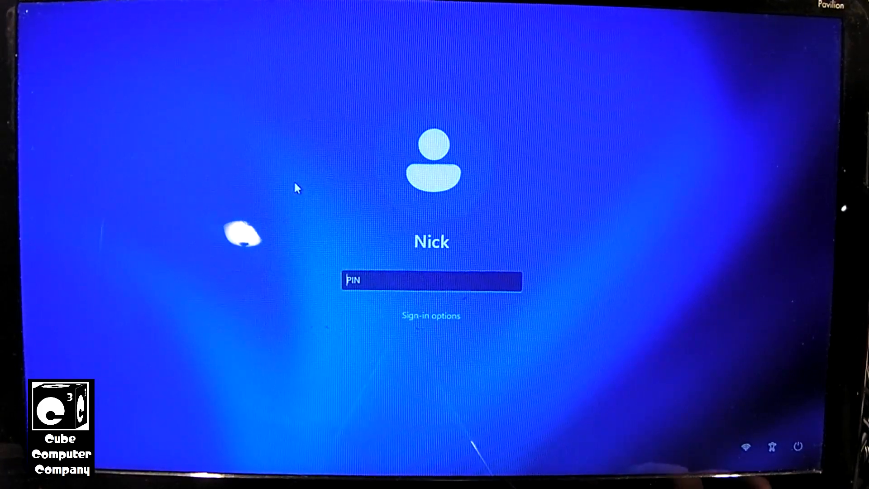
type("123")
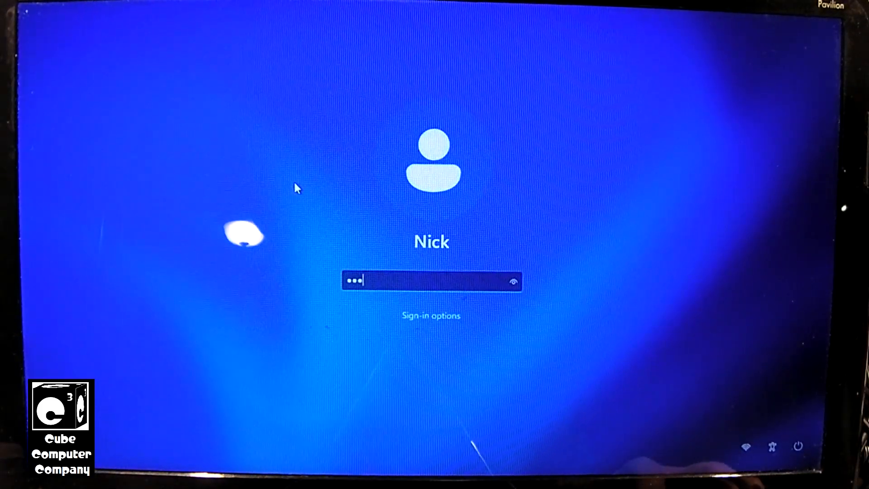
key("enter")
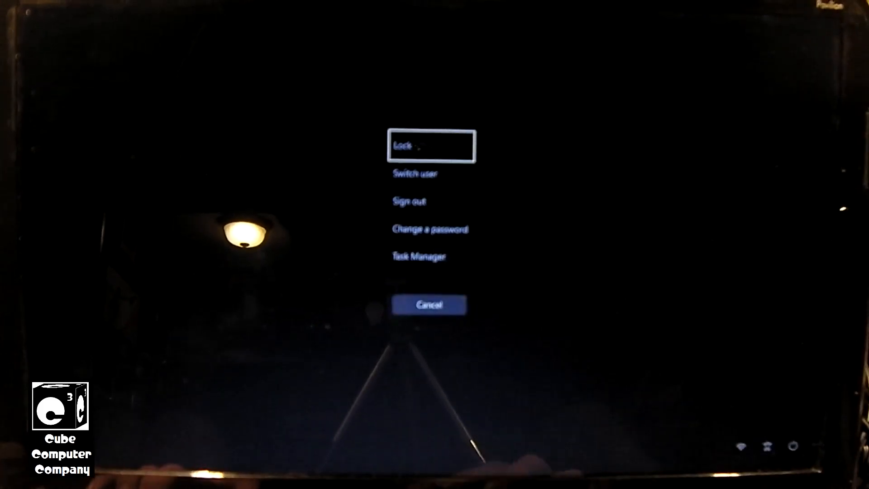
mouse_move(436, 272)
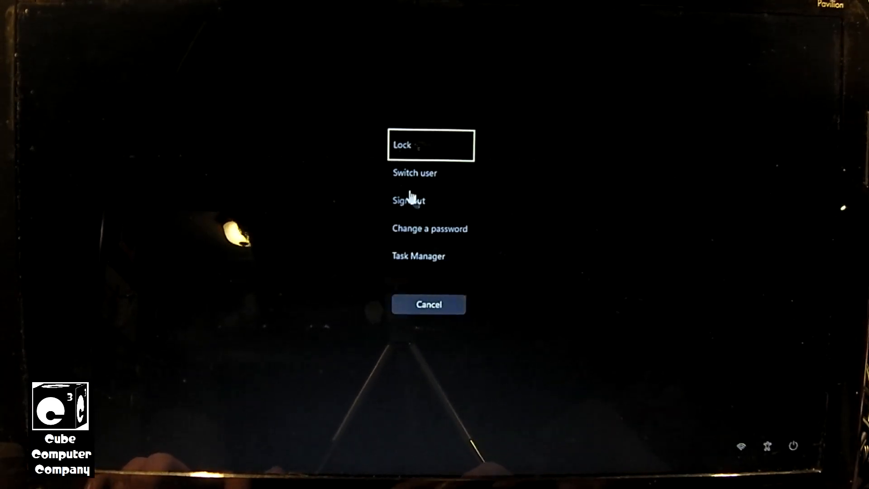
left_click(408, 200)
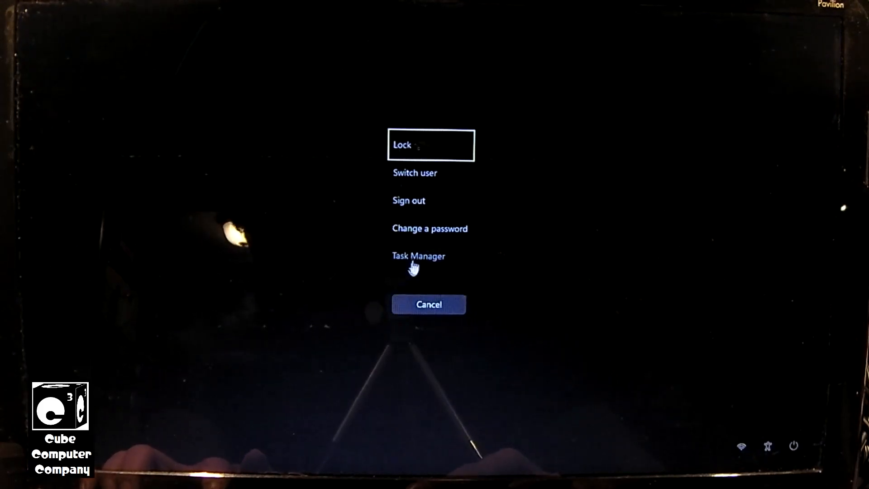
left_click(418, 255)
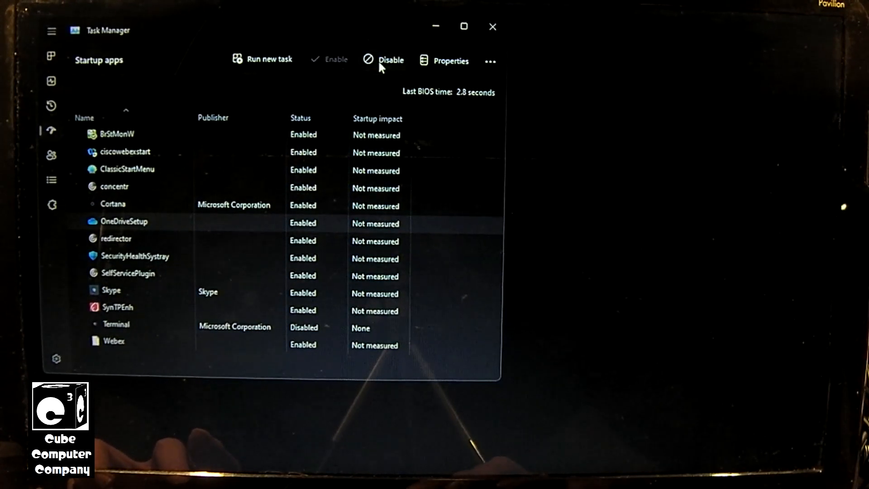
Disable OneDriveSetup in Startup apps and switch to the Processes list.
left_click(390, 60)
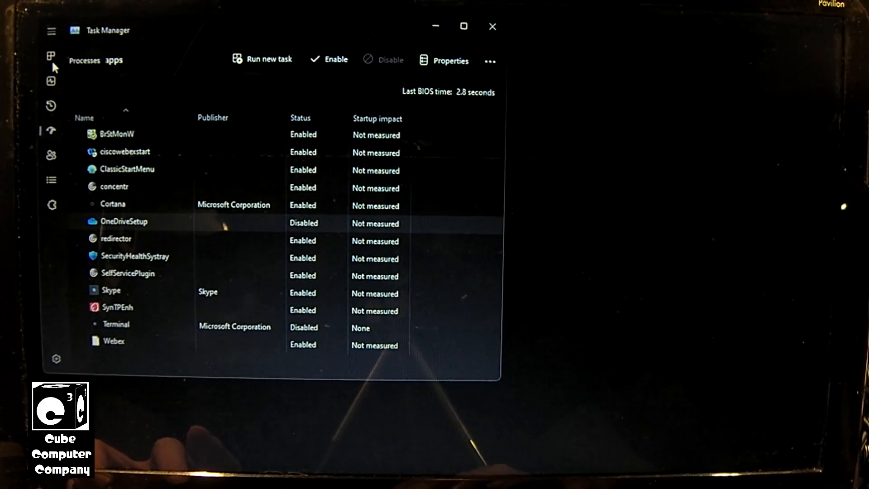
left_click(50, 57)
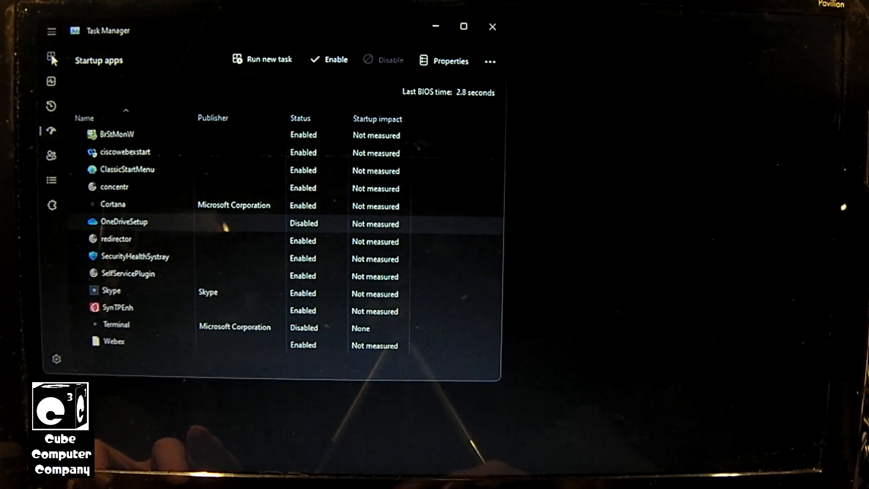
left_click(50, 57)
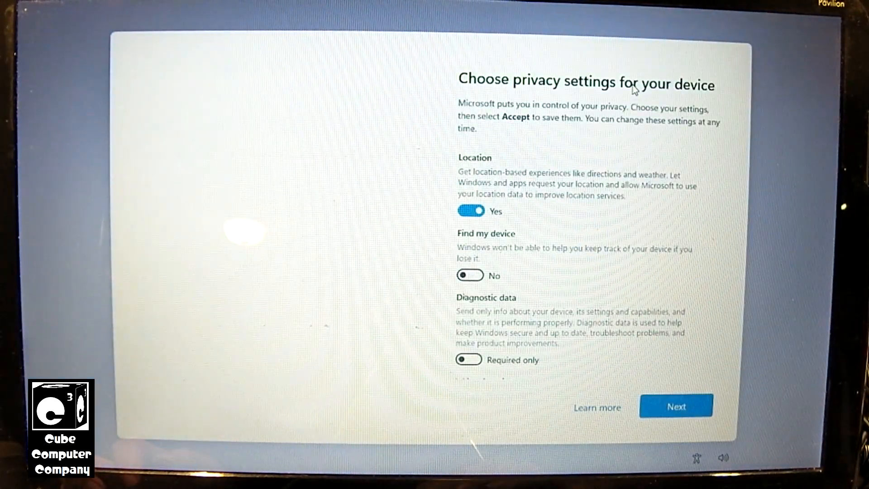
Set Location to No, accept the privacy settings, and close Task Manager.
left_click(470, 212)
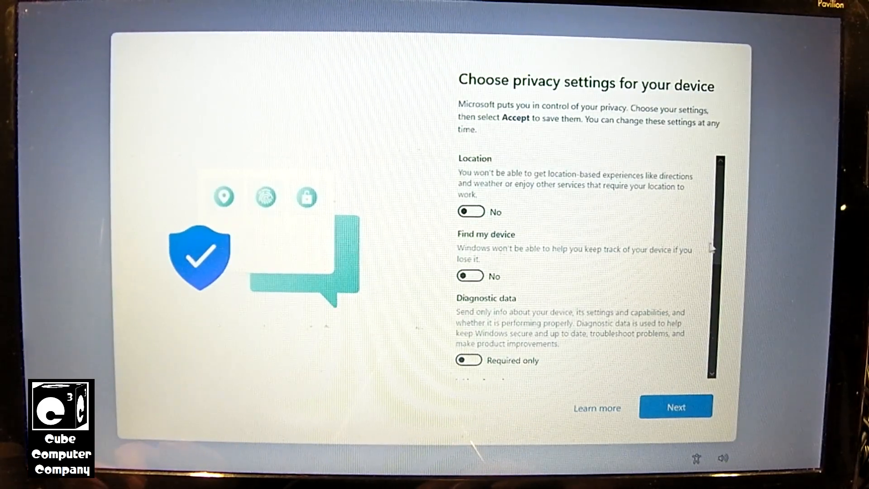
scroll("down", 3)
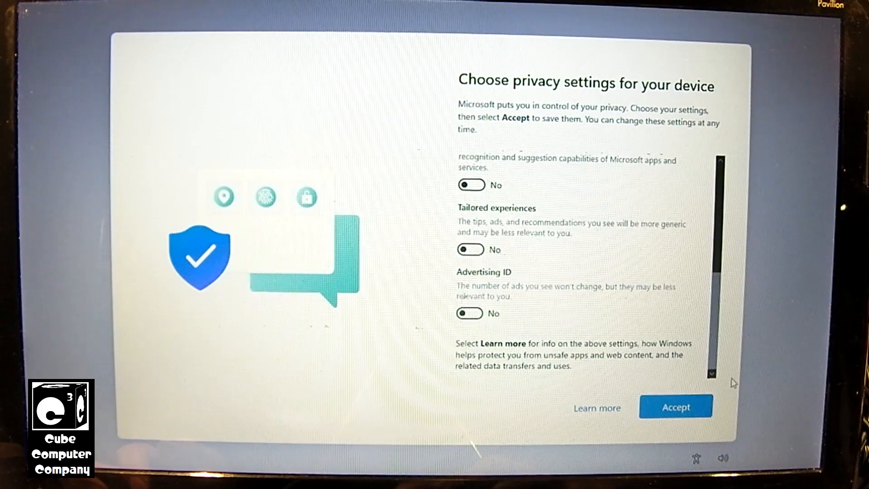
left_click(676, 407)
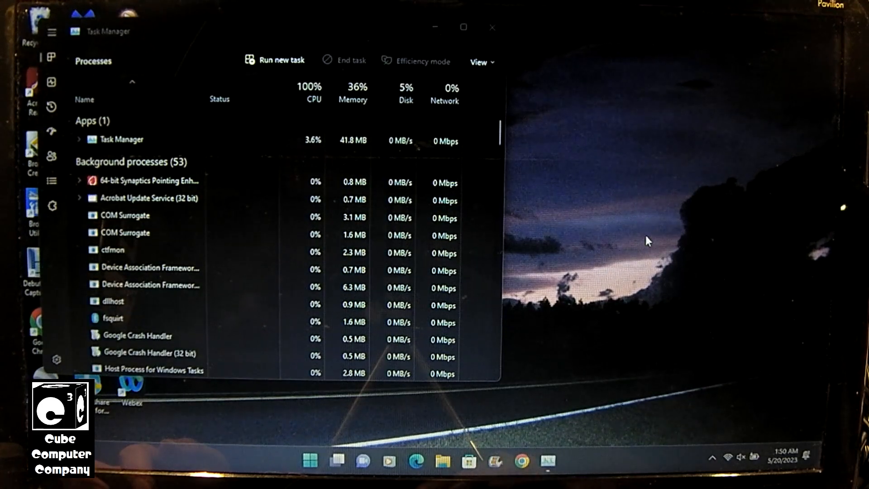
mouse_move(598, 154)
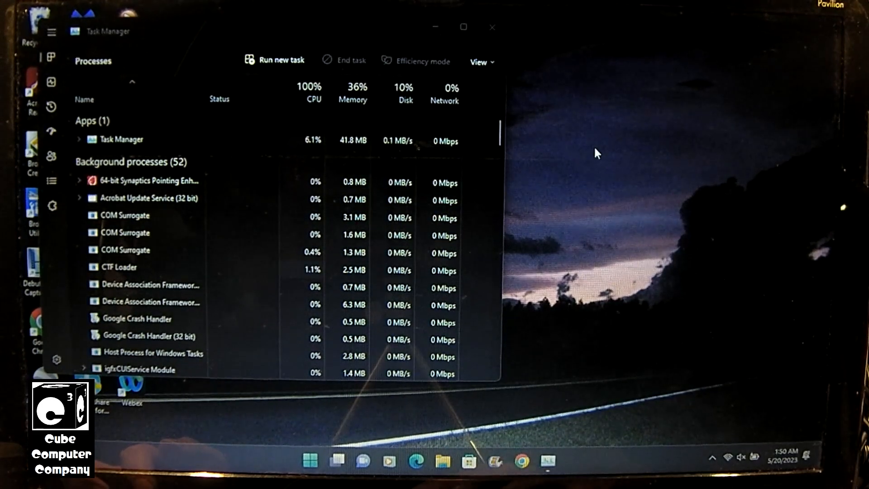
left_click(492, 27)
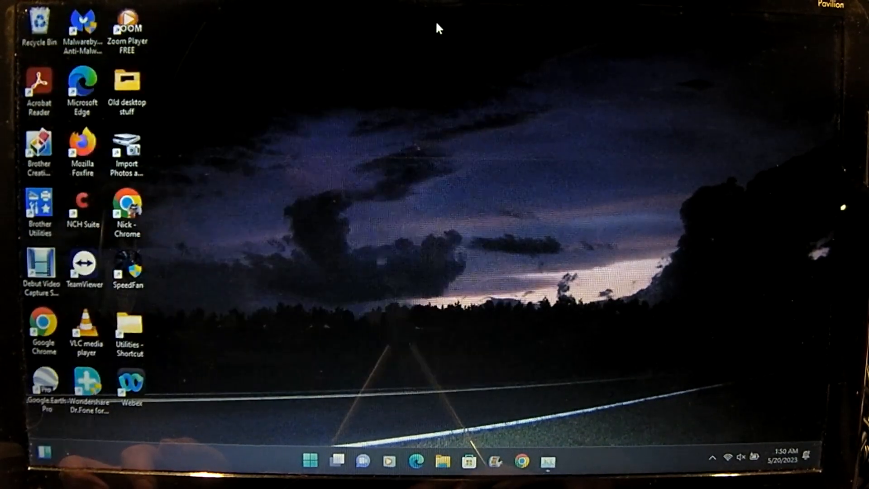
mouse_move(264, 451)
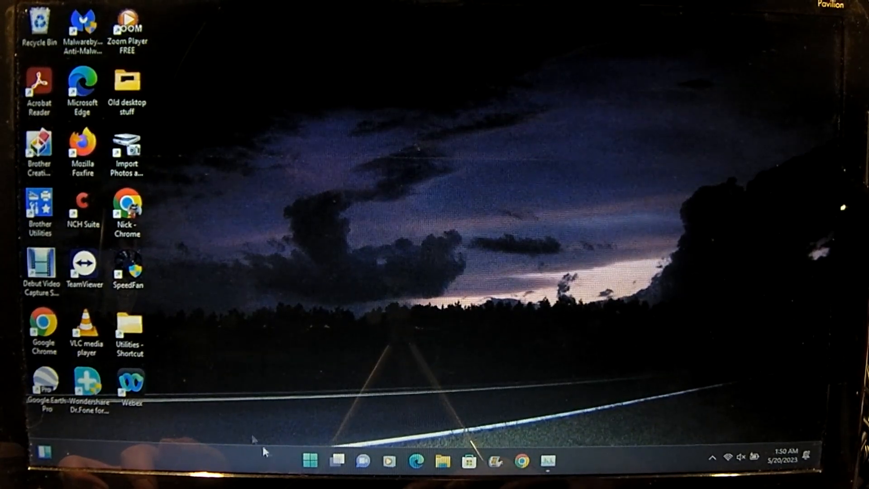
Open the Windows 11 Start menu showing pinned apps and recommended files.
left_click(309, 461)
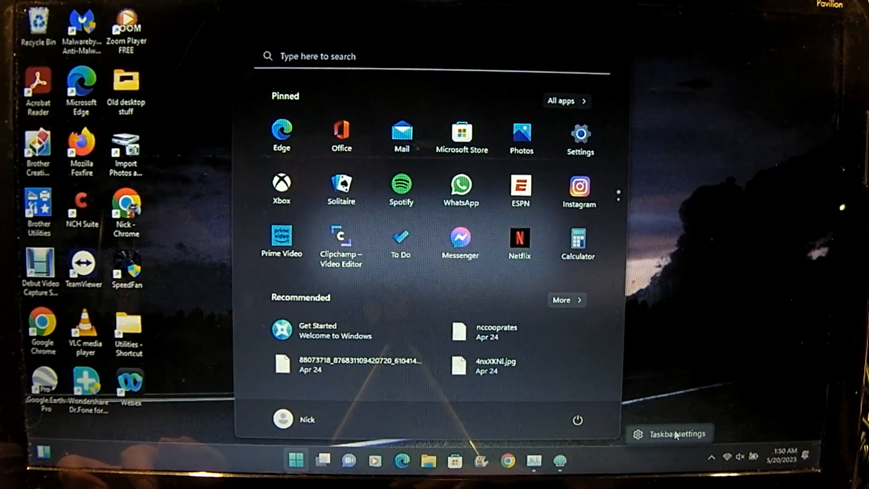
mouse_move(675, 434)
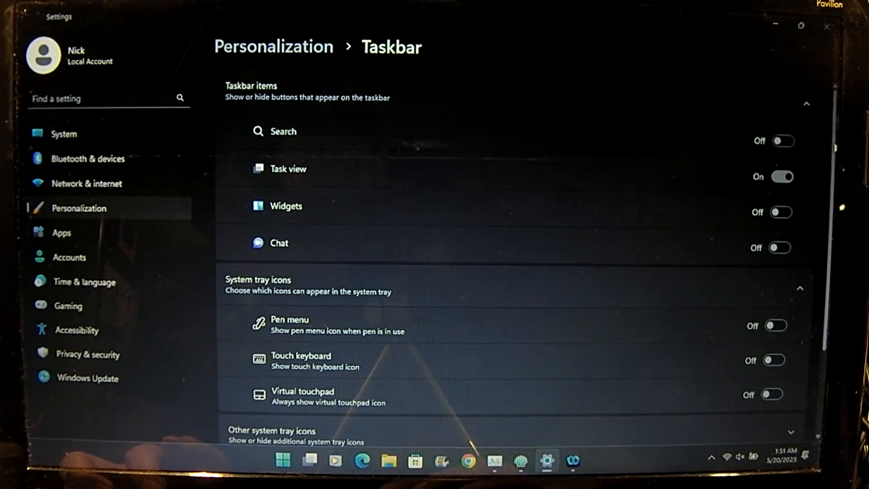
Set Taskbar alignment to Left under Taskbar behaviors.
scroll("down", 3)
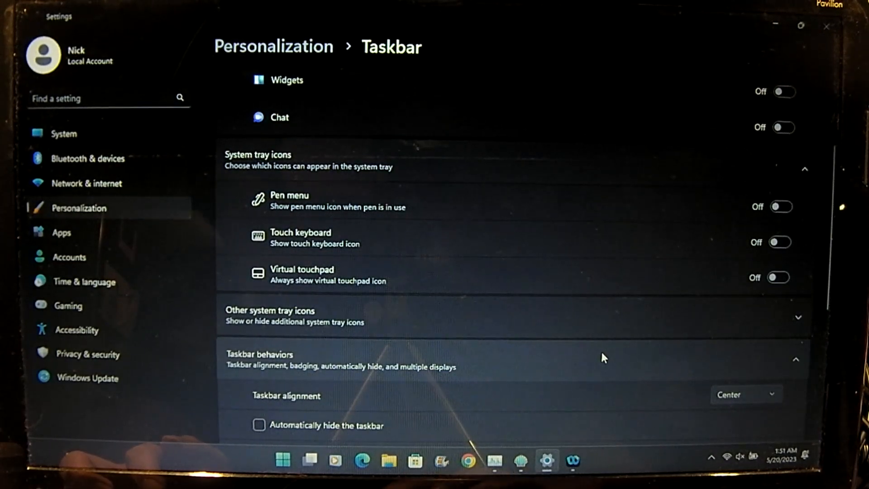
left_click(746, 395)
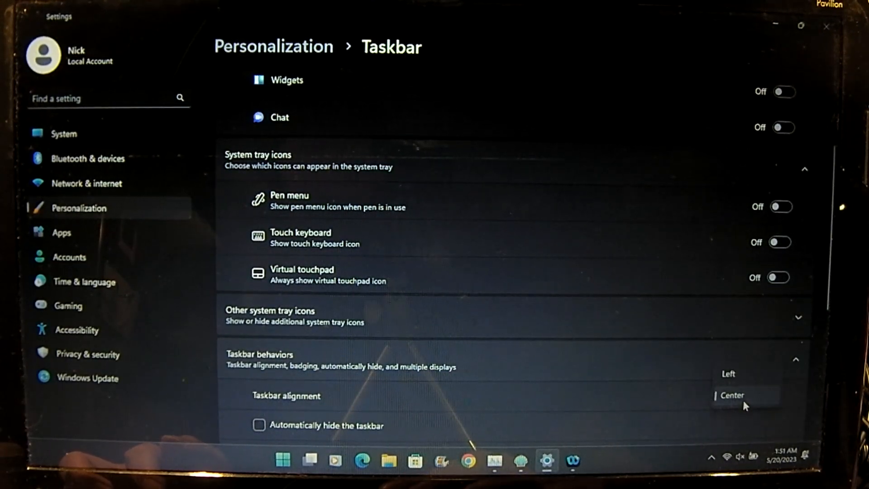
left_click(728, 374)
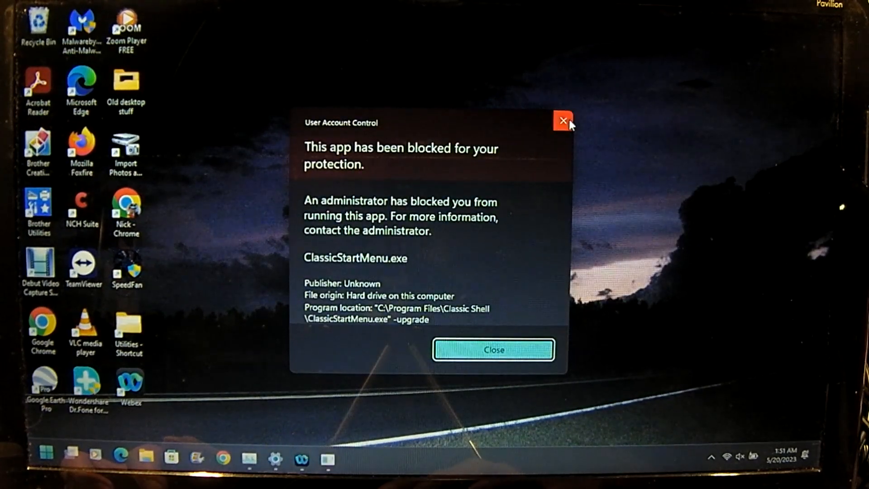
Close the 'This app has been blocked' warning for ClassicStartMenu.exe.
left_click(563, 120)
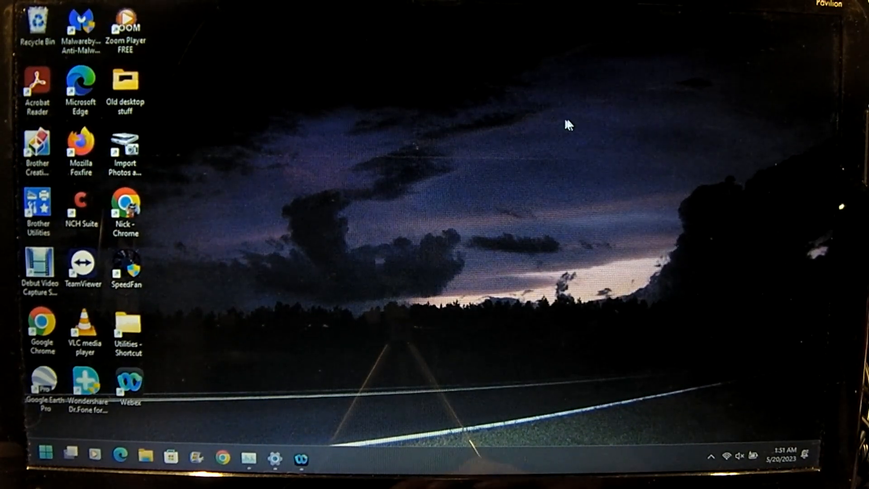
mouse_move(339, 131)
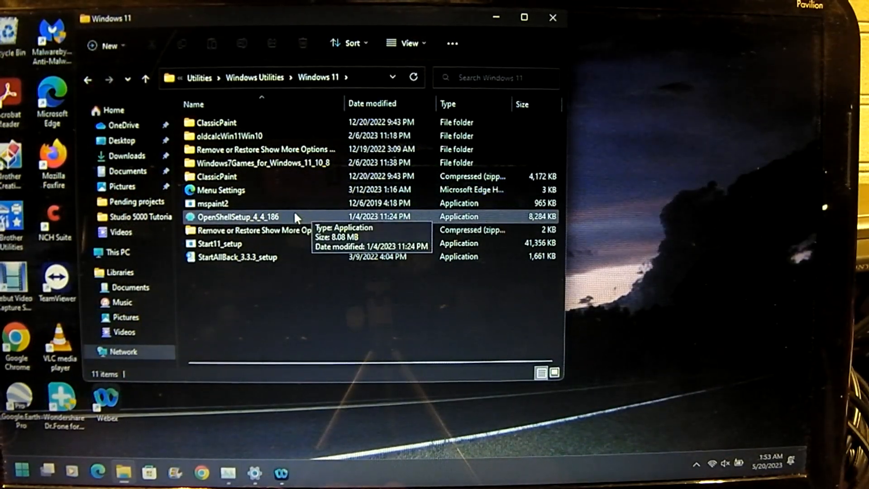
Launch the OpenShellSetup_4_4_186 installer and accept the license agreement.
left_click(238, 217)
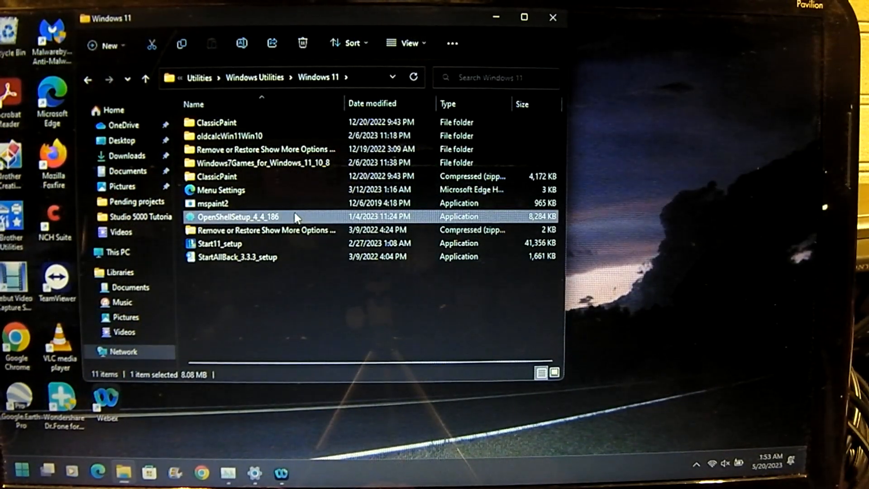
double_click(237, 216)
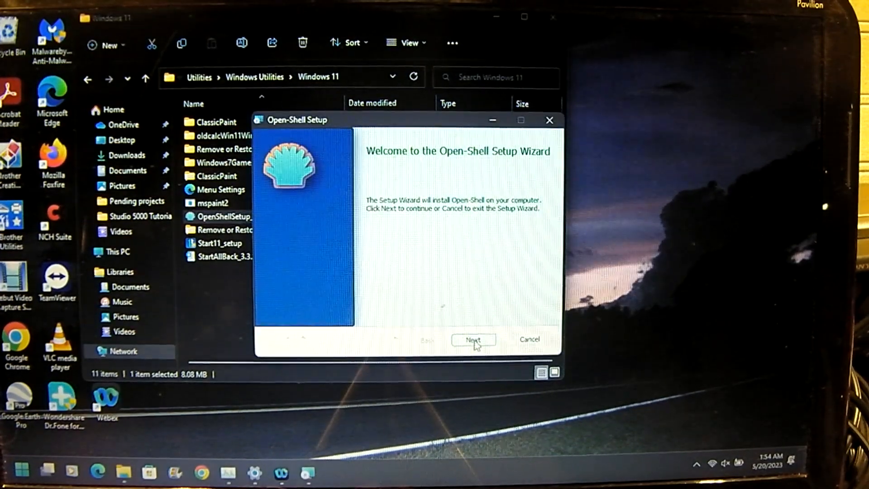
left_click(474, 339)
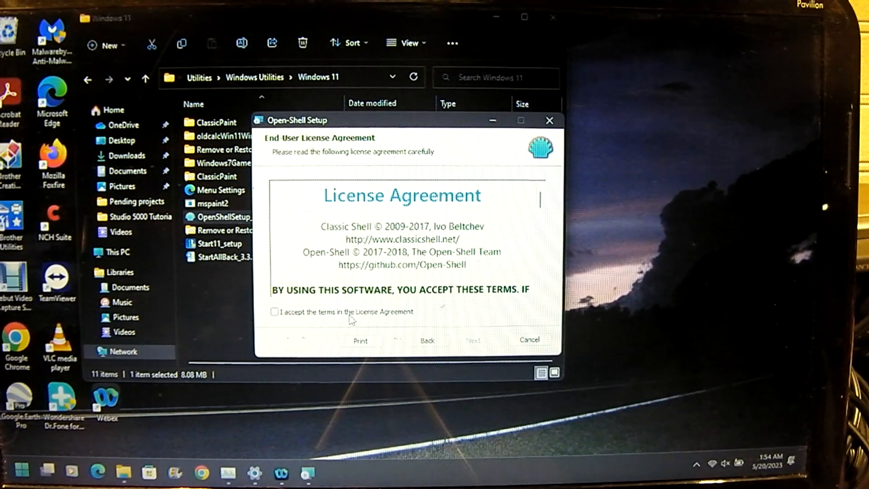
left_click(274, 311)
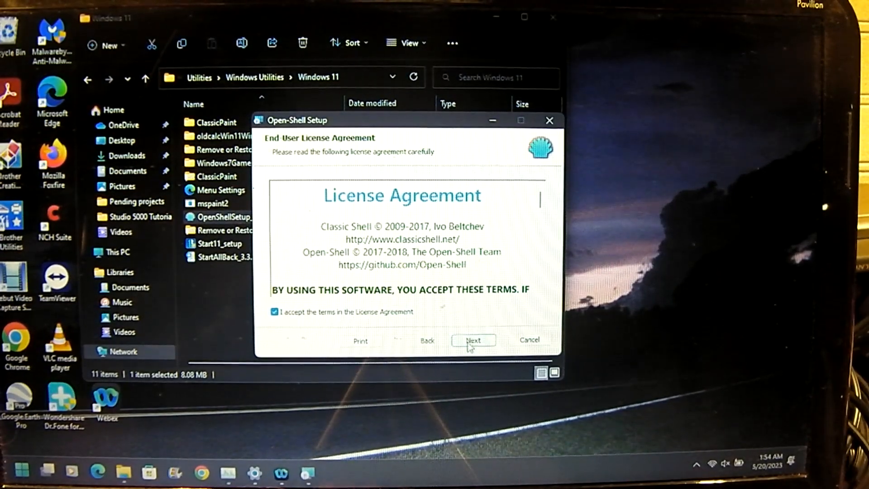
left_click(472, 340)
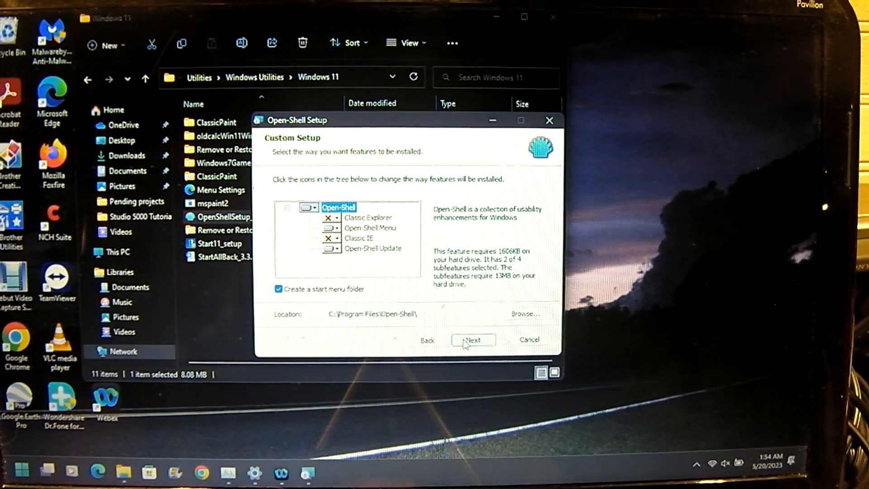
Install Open-Shell with the chosen features and finish the wizard.
left_click(474, 340)
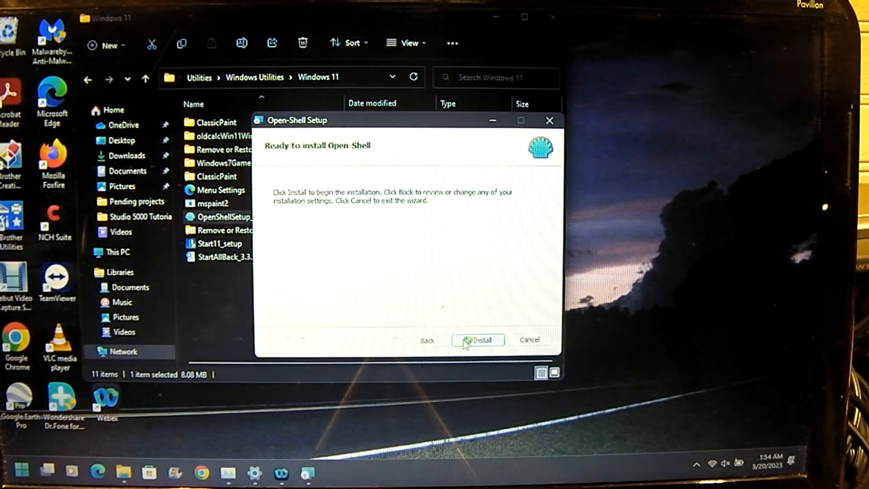
left_click(478, 340)
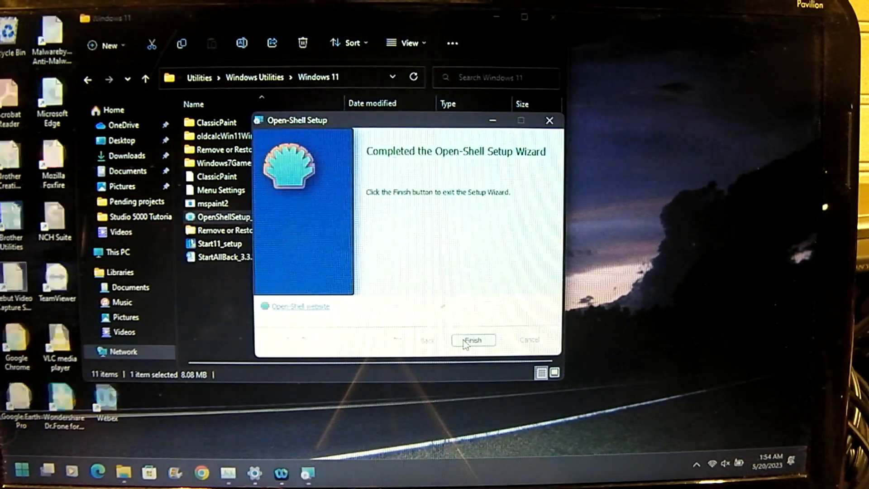
left_click(473, 340)
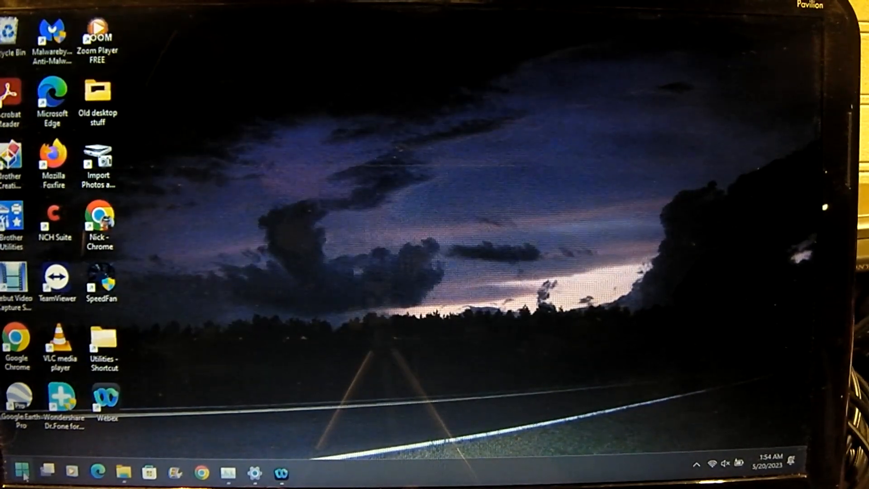
Check the Start menu, then restart Windows 11 even though apps are open.
left_click(22, 472)
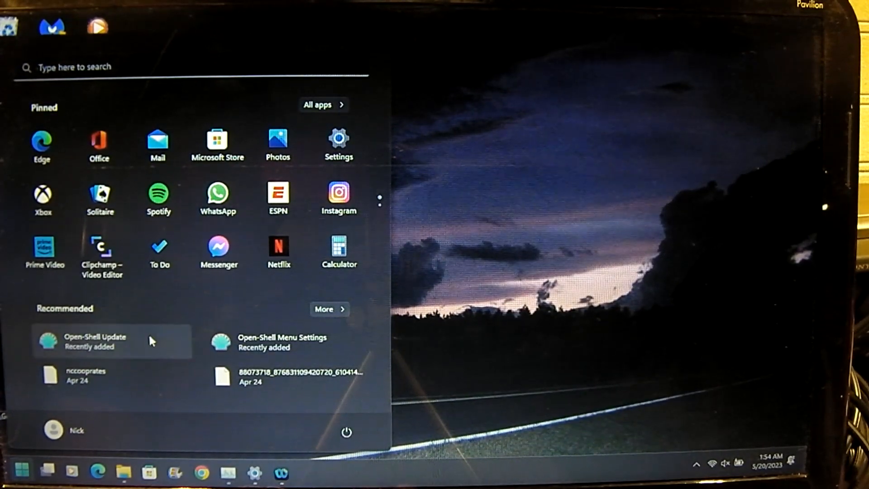
mouse_move(170, 292)
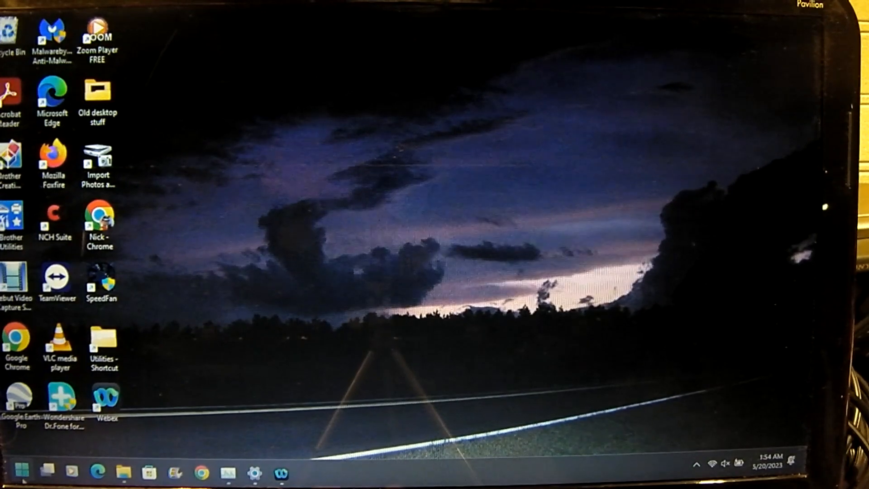
left_click(21, 472)
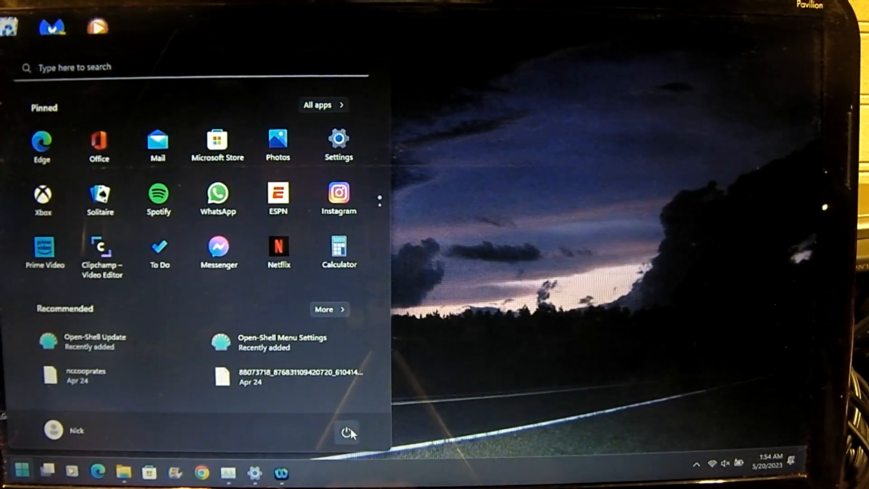
left_click(347, 433)
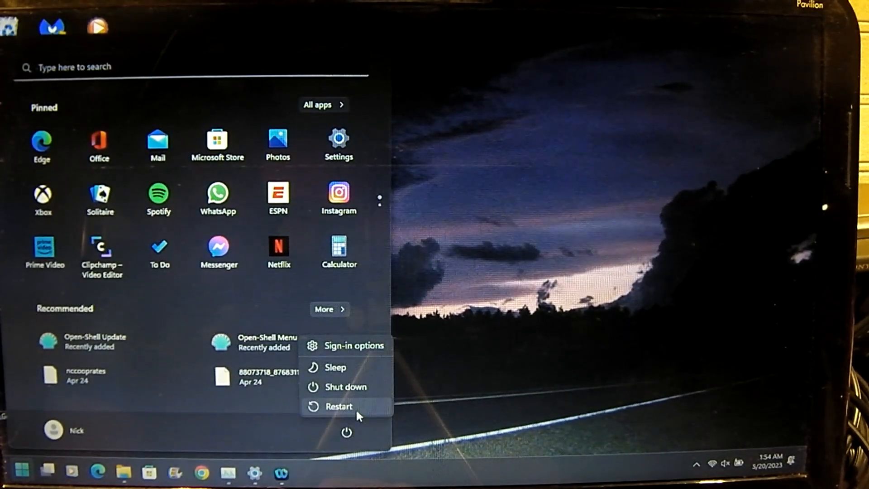
left_click(338, 407)
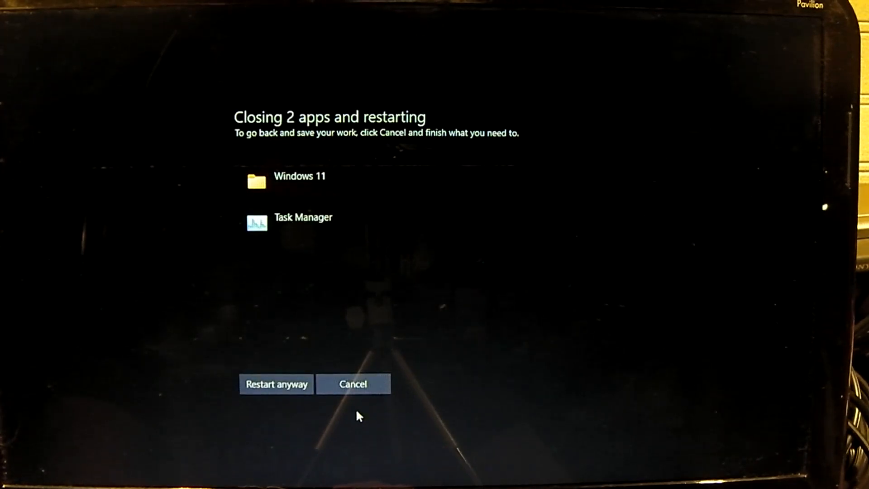
left_click(276, 383)
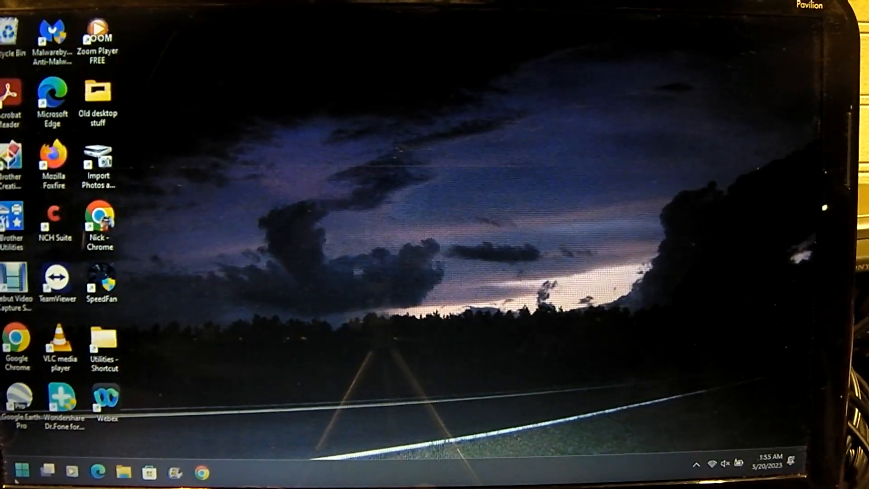
Open, close and reopen the new Windows 7-style Open-Shell Start menu.
left_click(22, 473)
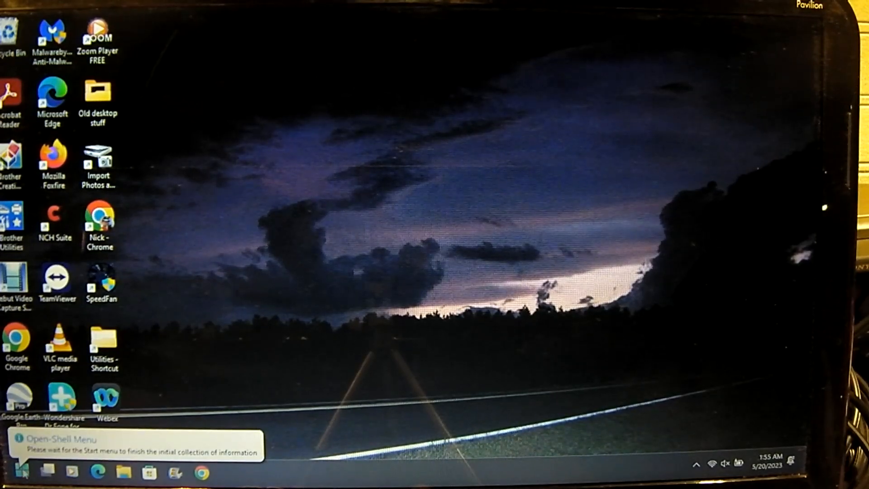
mouse_move(435, 444)
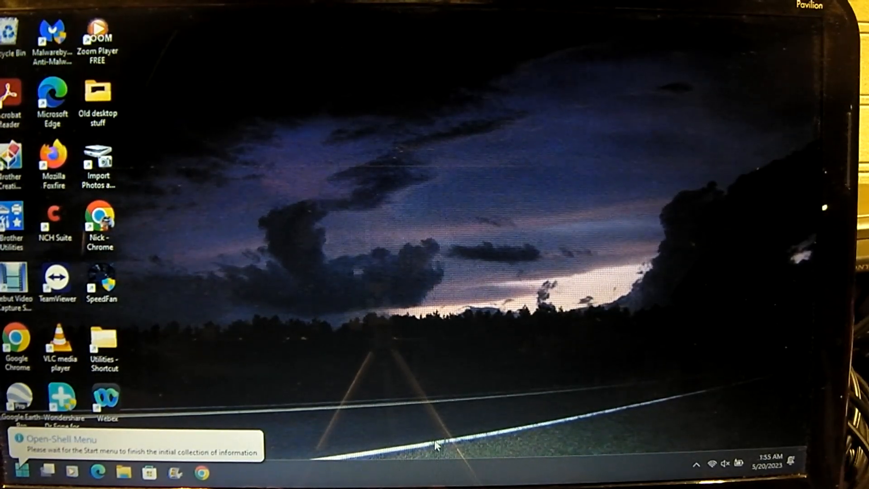
mouse_move(565, 445)
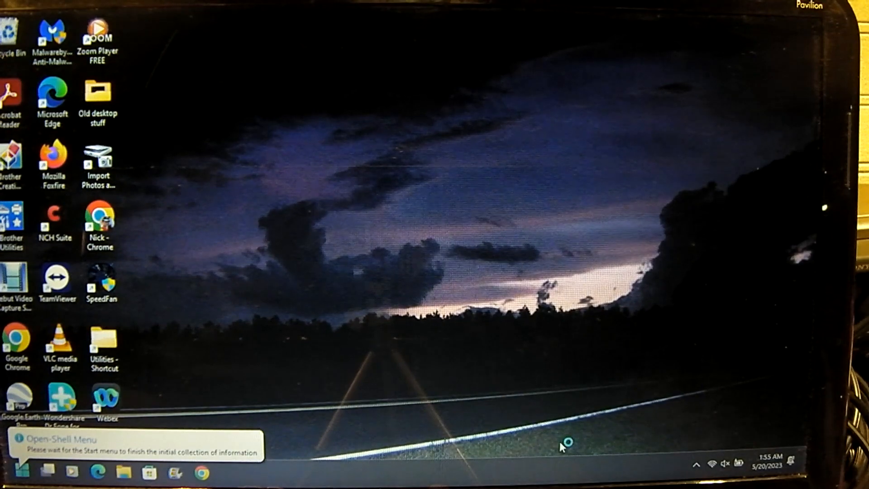
left_click(21, 472)
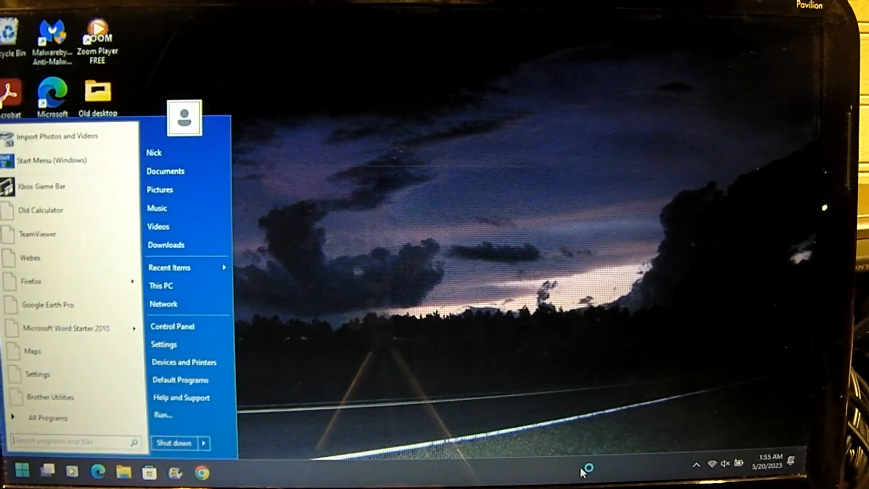
left_click(21, 473)
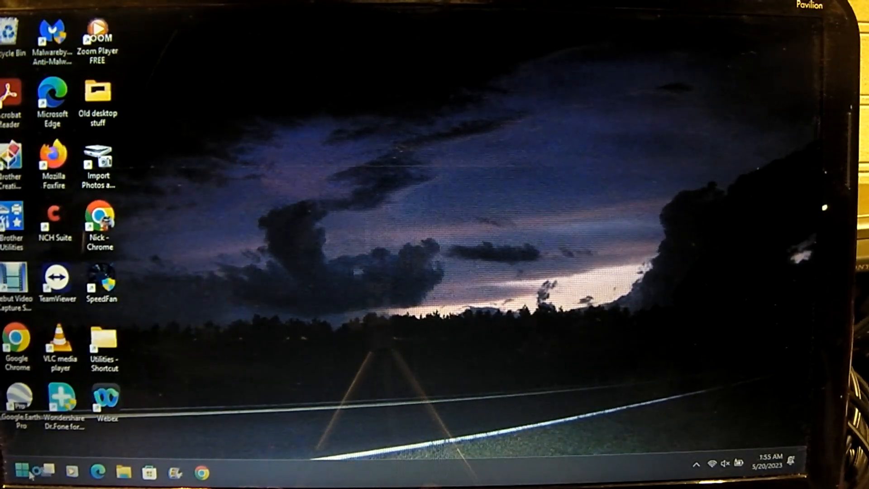
left_click(21, 473)
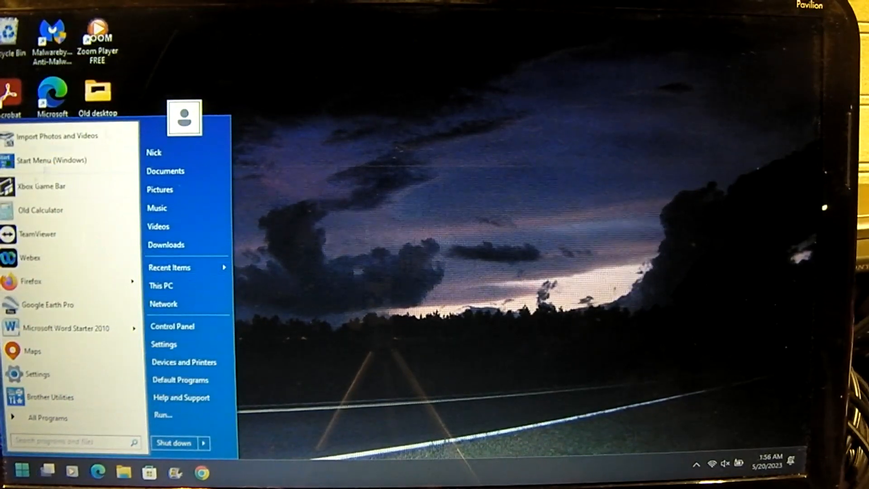
mouse_move(177, 171)
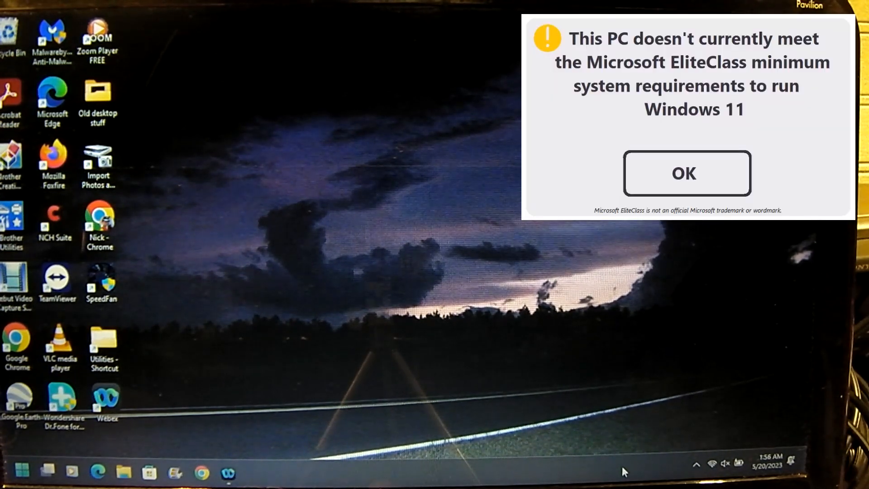
left_click(687, 173)
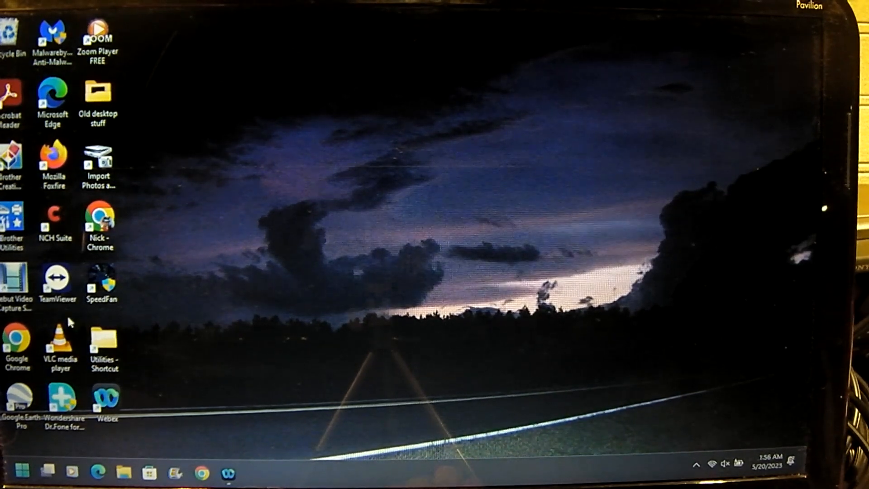
mouse_move(188, 228)
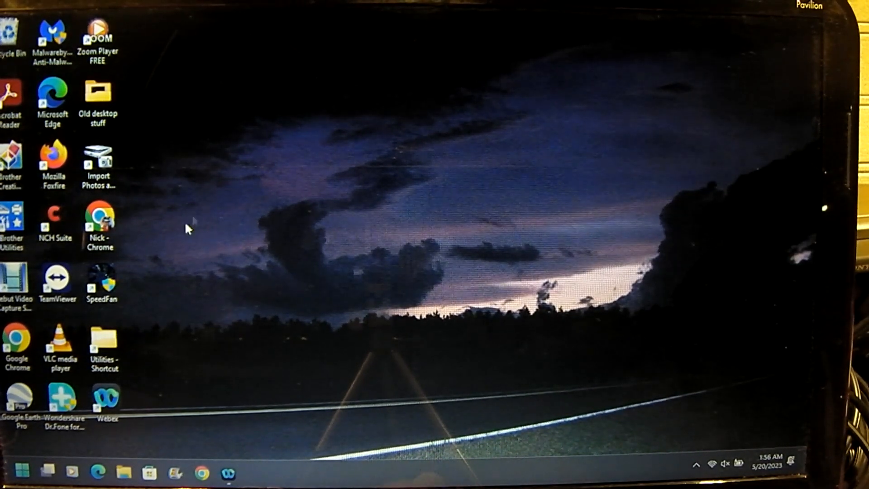
mouse_move(513, 433)
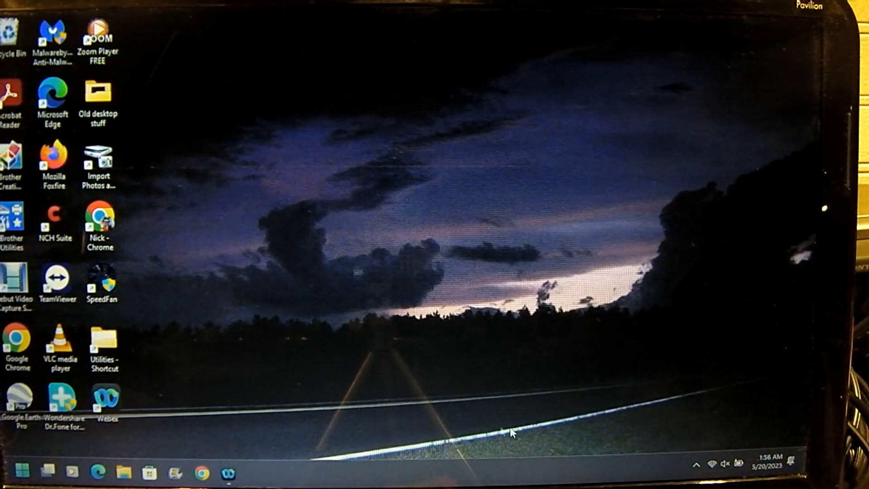
Shut the laptop down from the Open-Shell Start menu.
left_click(22, 472)
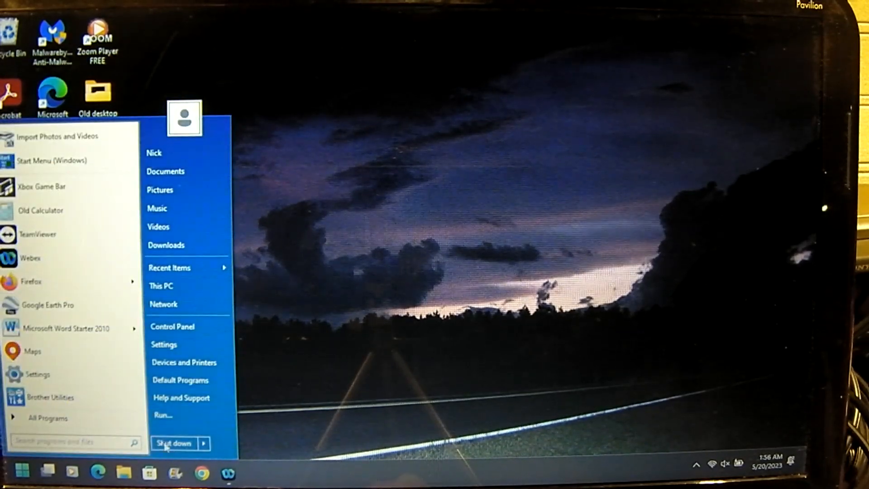
left_click(175, 443)
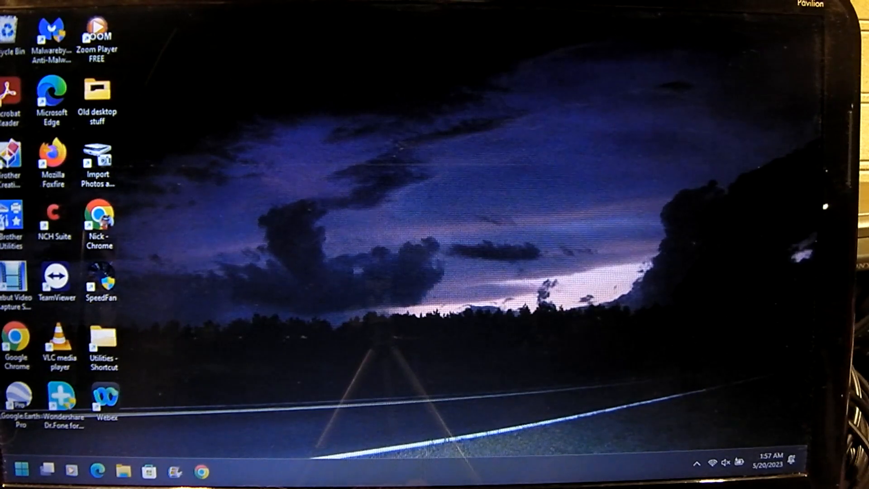
mouse_move(534, 460)
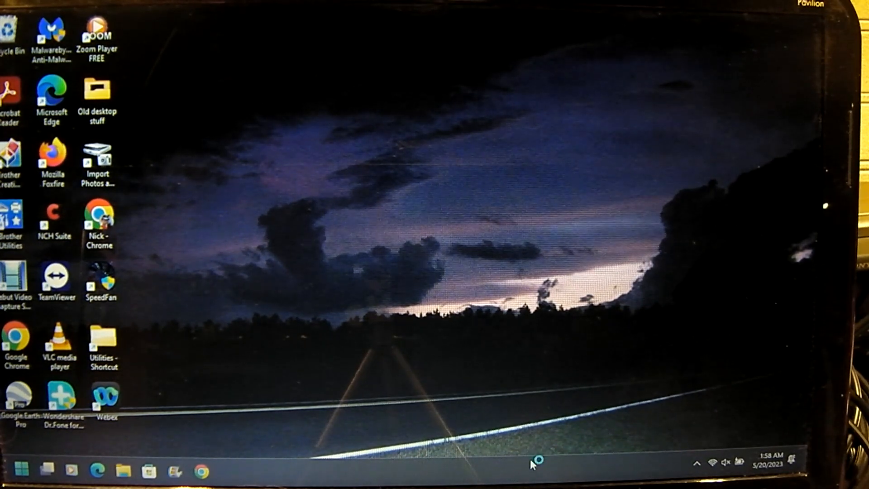
mouse_move(582, 249)
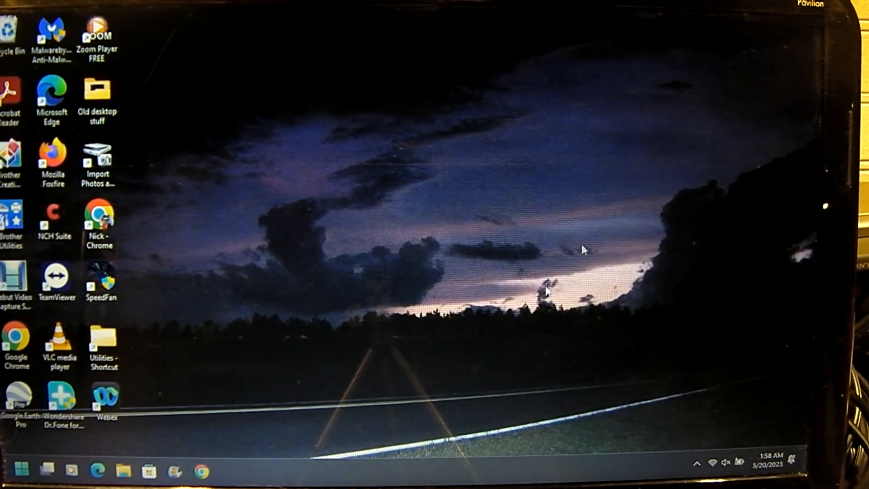